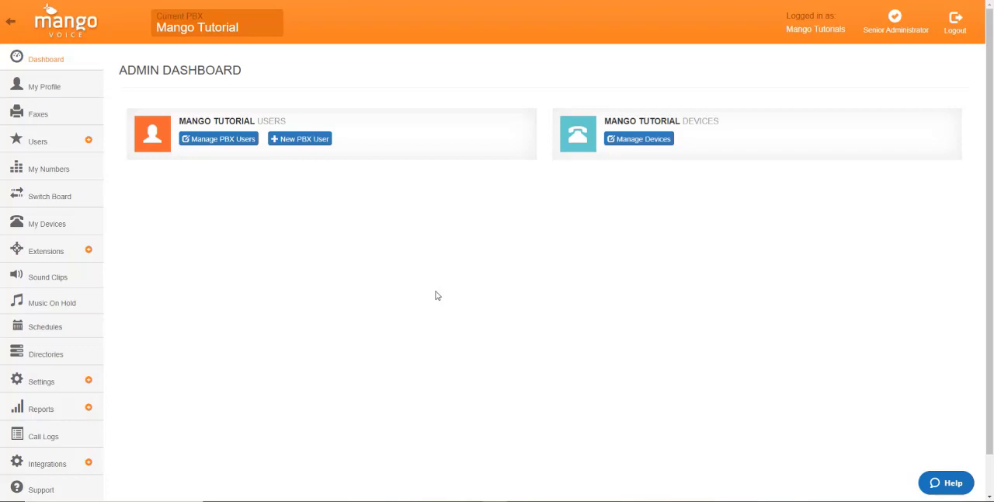
pyautogui.moveTo(49, 196)
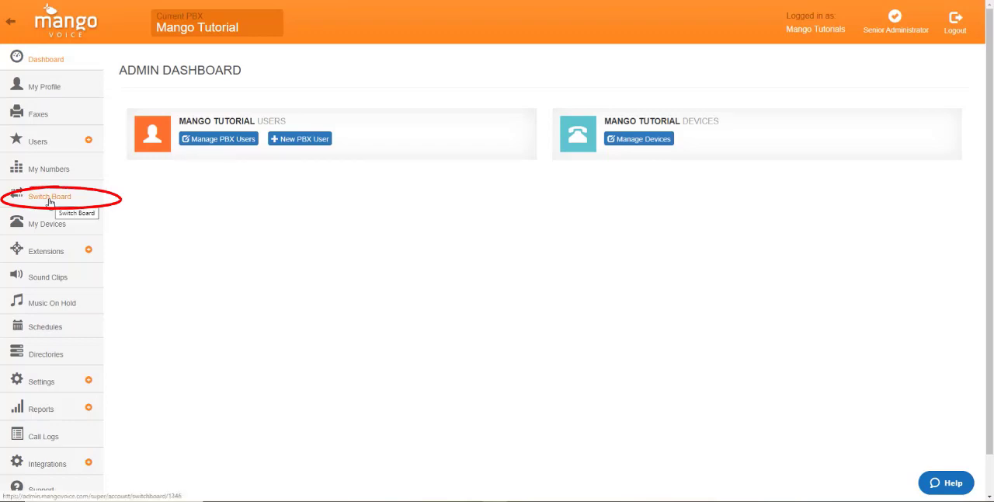
# Step: Show the Switch Boards list with Kevin's - 1001 and Switch Board - 1000
pyautogui.click(49, 195)
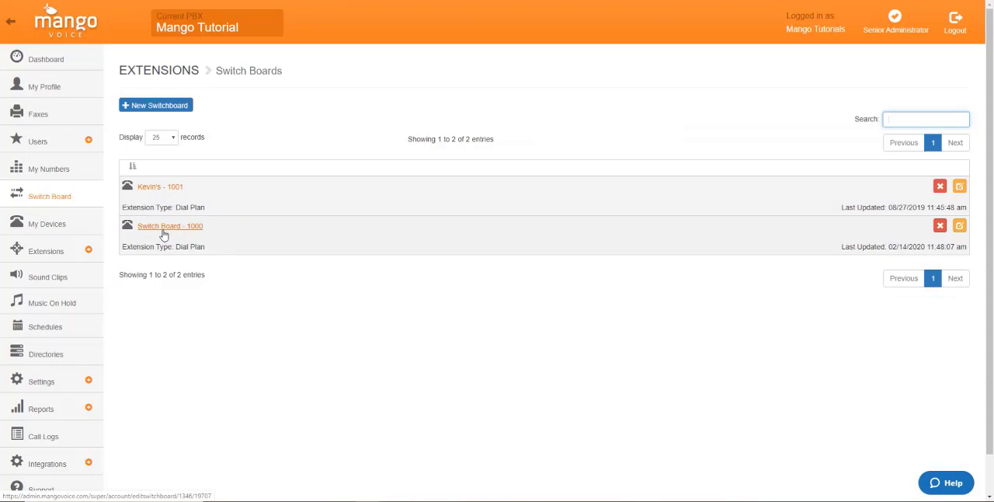
pyautogui.click(926, 119)
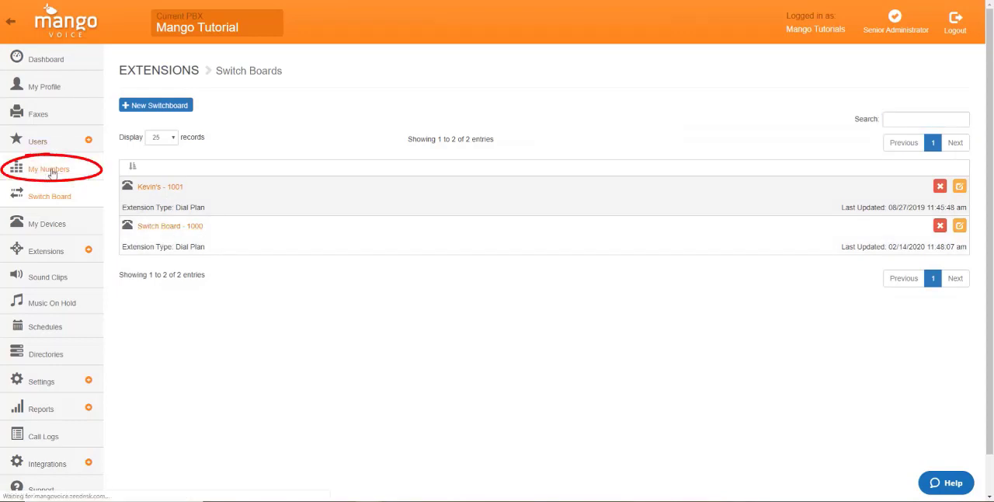
pyautogui.click(48, 169)
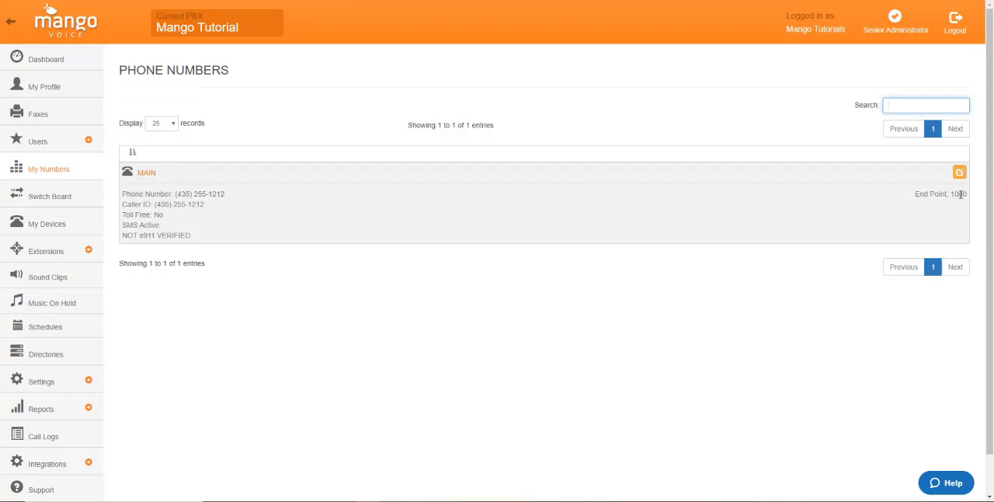
pyautogui.moveTo(49, 196)
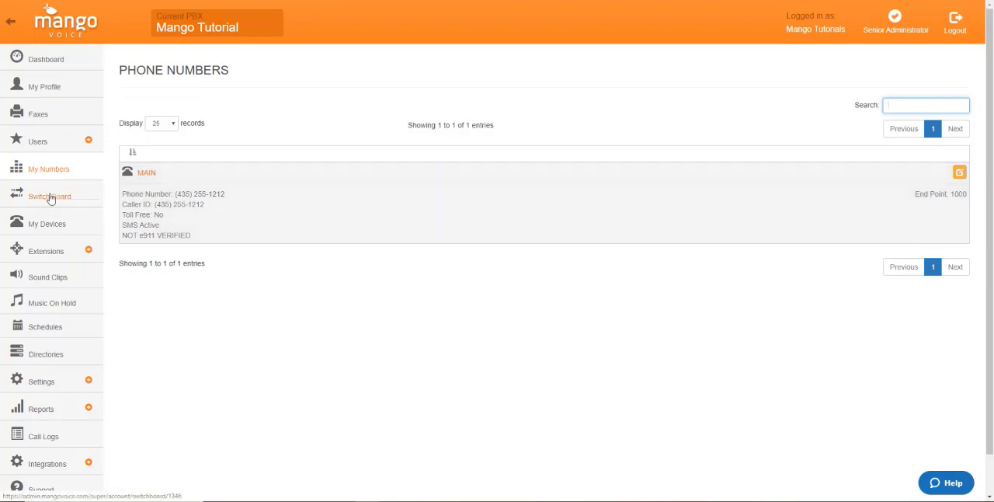
pyautogui.click(49, 196)
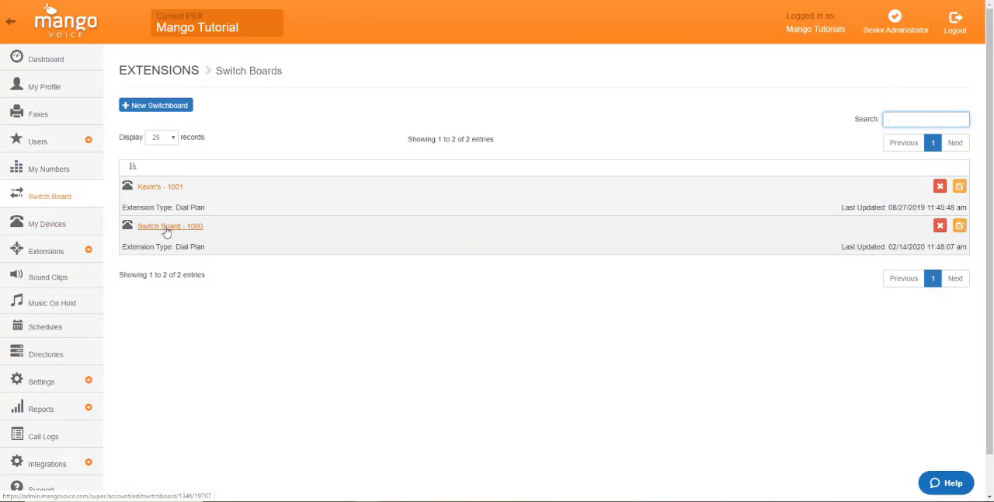
# Step: Open Switch Board - 1000's call flow and add a blank External Transfer block
pyautogui.click(169, 226)
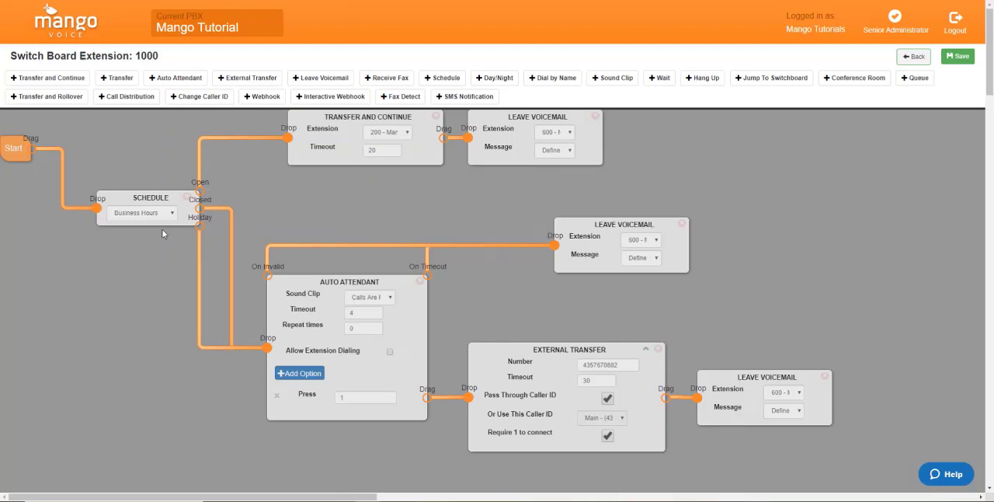
pyautogui.moveTo(114, 154)
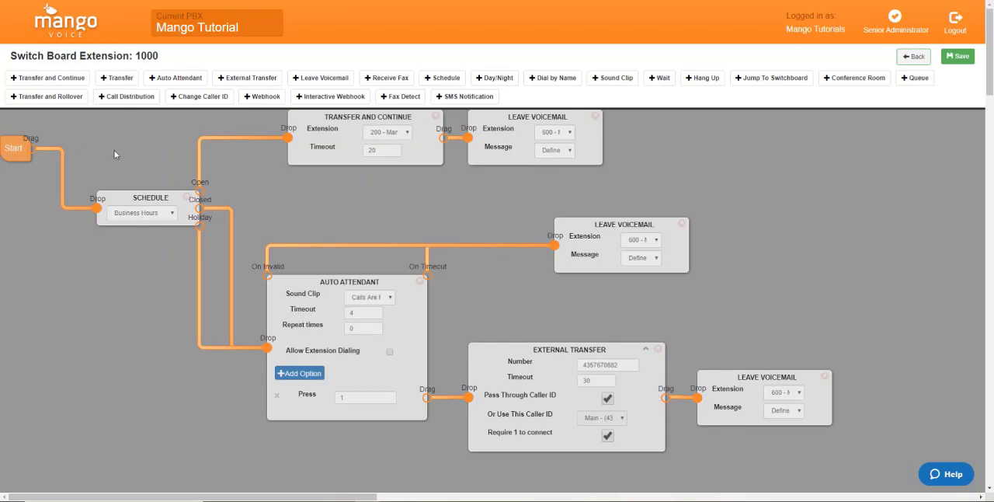
pyautogui.moveTo(247, 78)
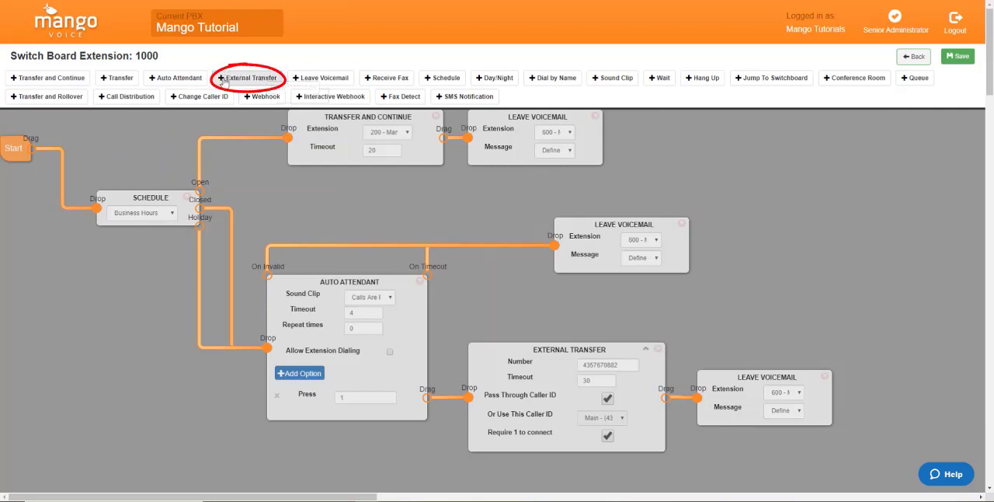
pyautogui.moveTo(248, 78)
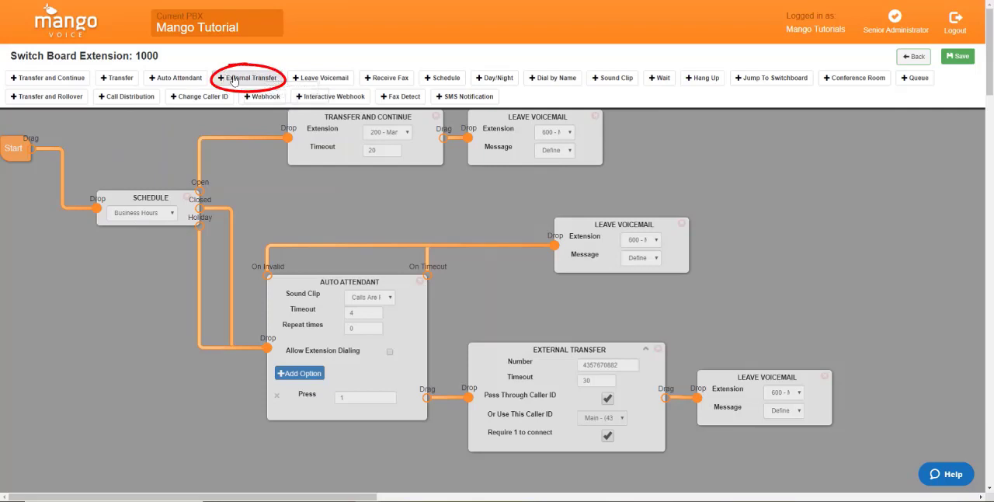
pyautogui.moveTo(249, 77)
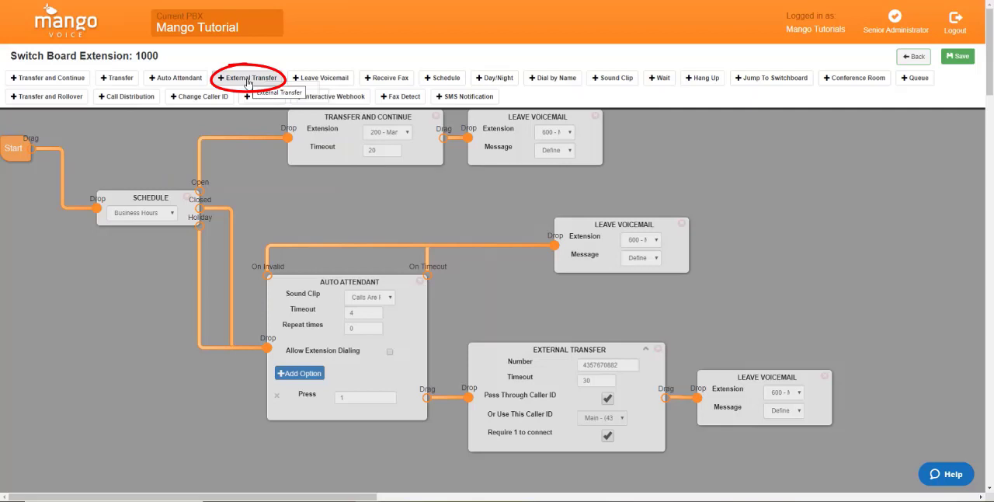
pyautogui.click(247, 78)
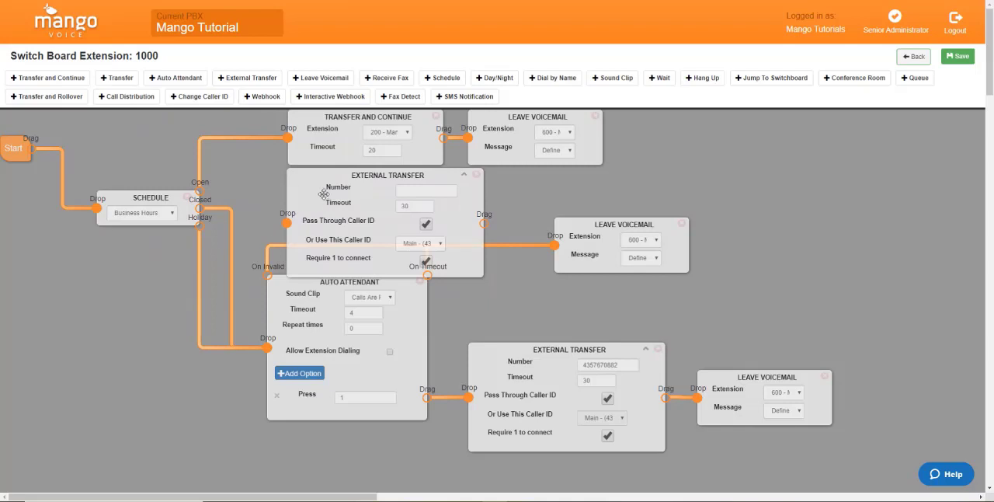
pyautogui.click(425, 192)
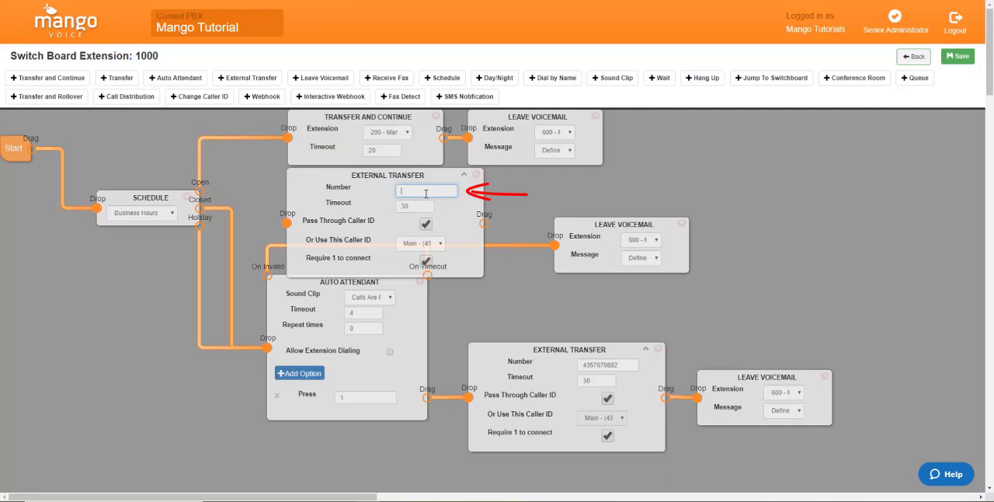
pyautogui.write('5554298000')
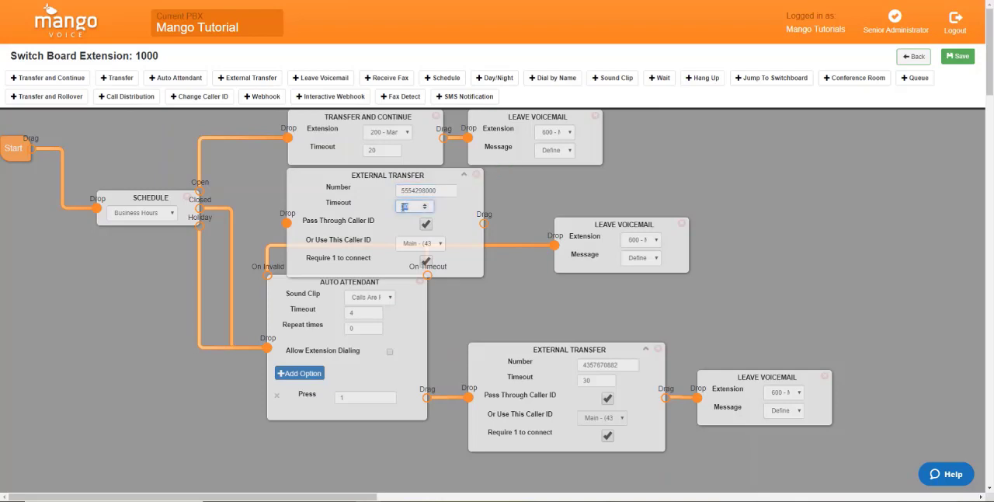
pyautogui.moveTo(409, 289)
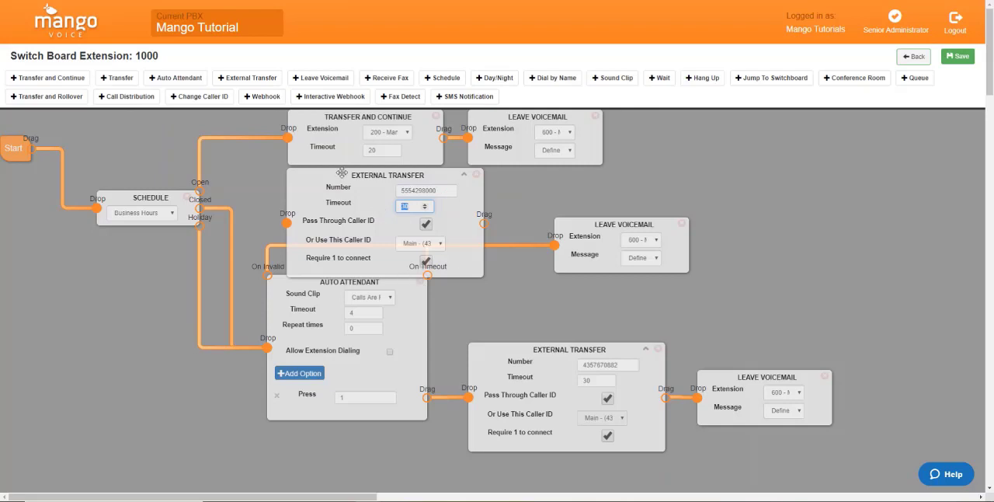
pyautogui.moveTo(378, 222)
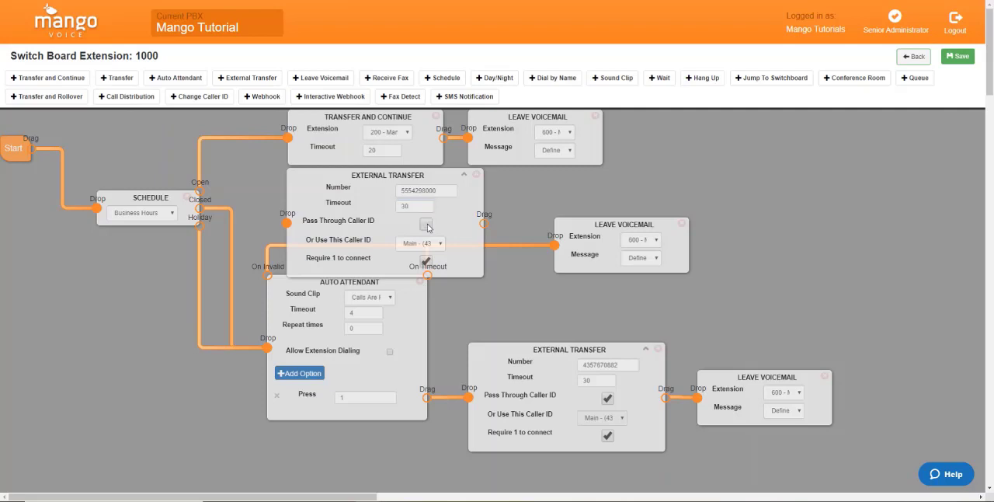
pyautogui.moveTo(398, 241)
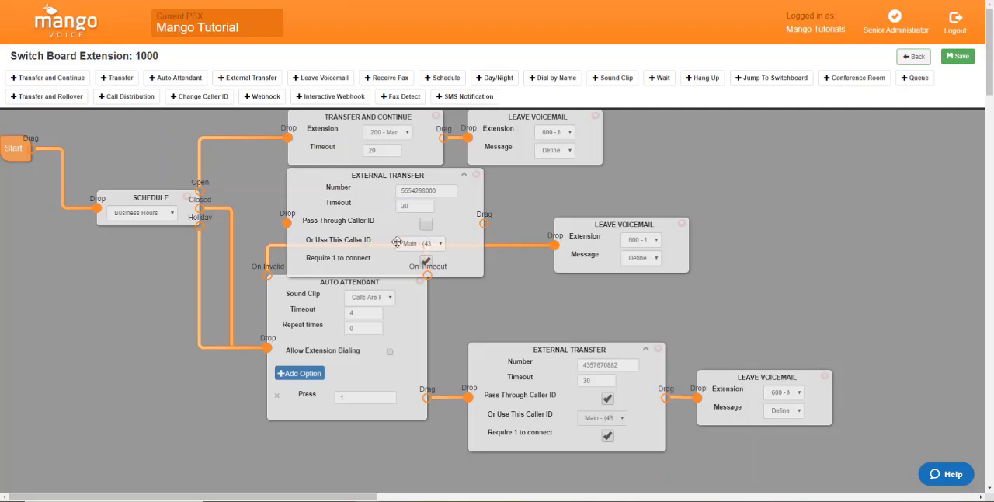
pyautogui.click(420, 243)
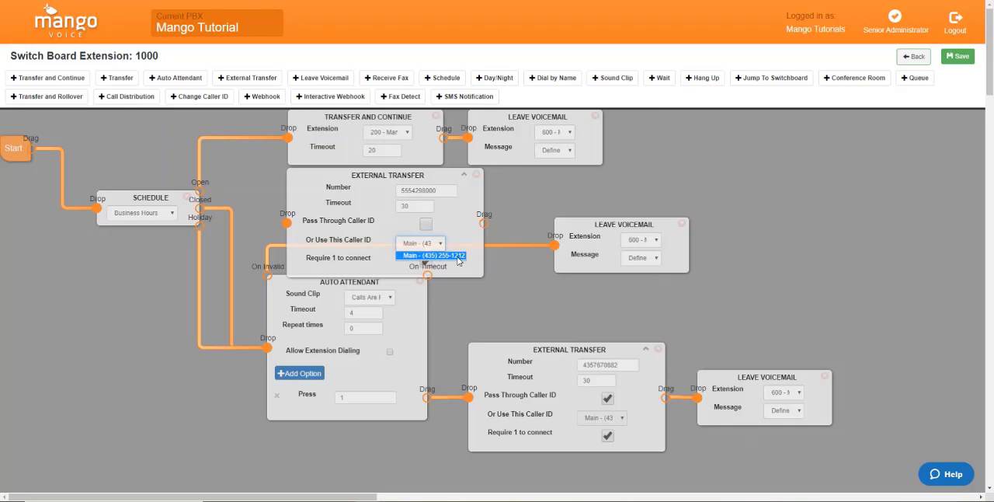
pyautogui.click(431, 255)
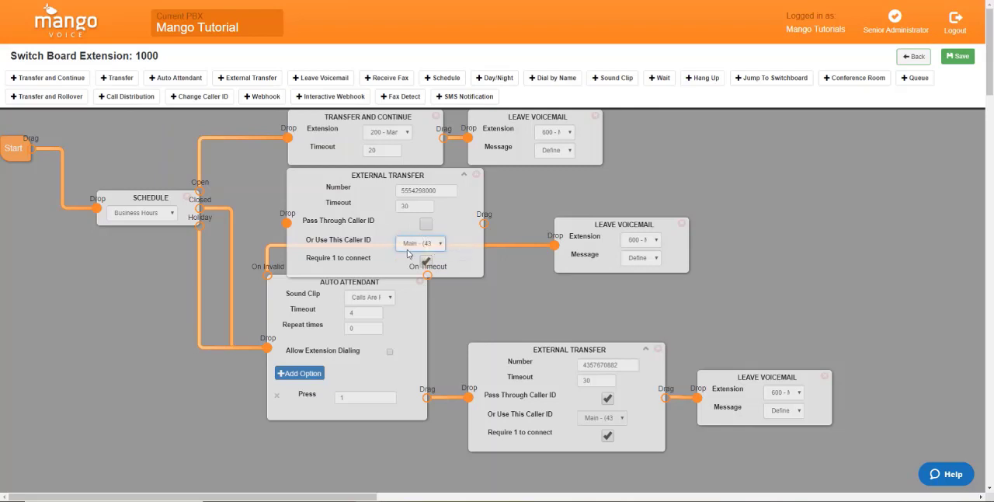
pyautogui.moveTo(415, 251)
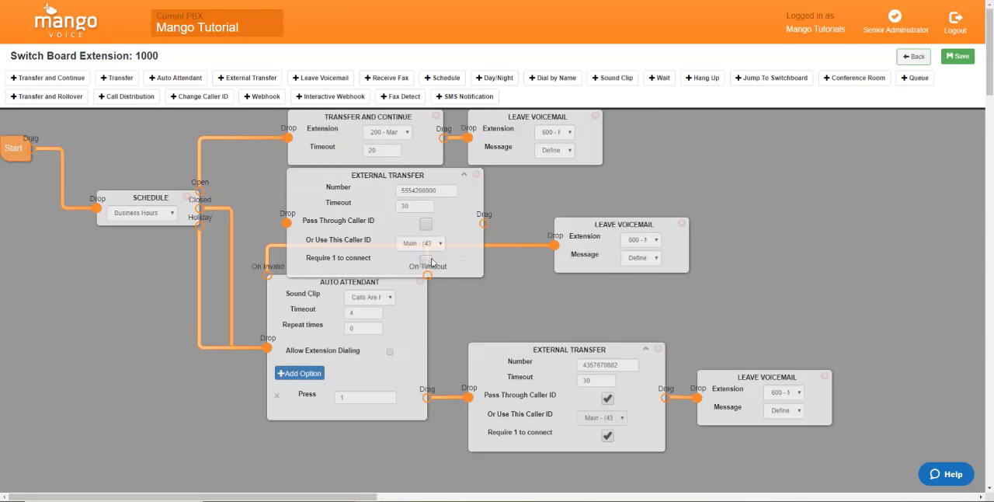
pyautogui.moveTo(430, 262)
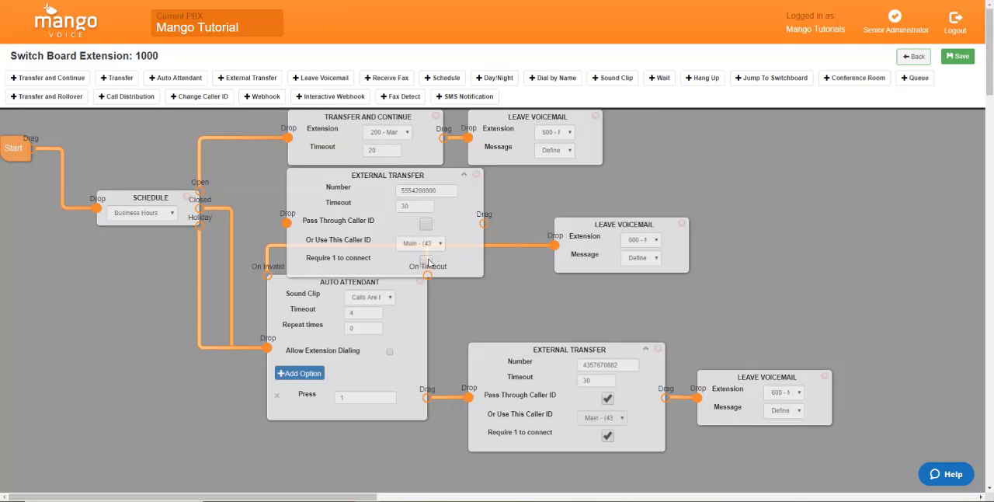
pyautogui.click(426, 260)
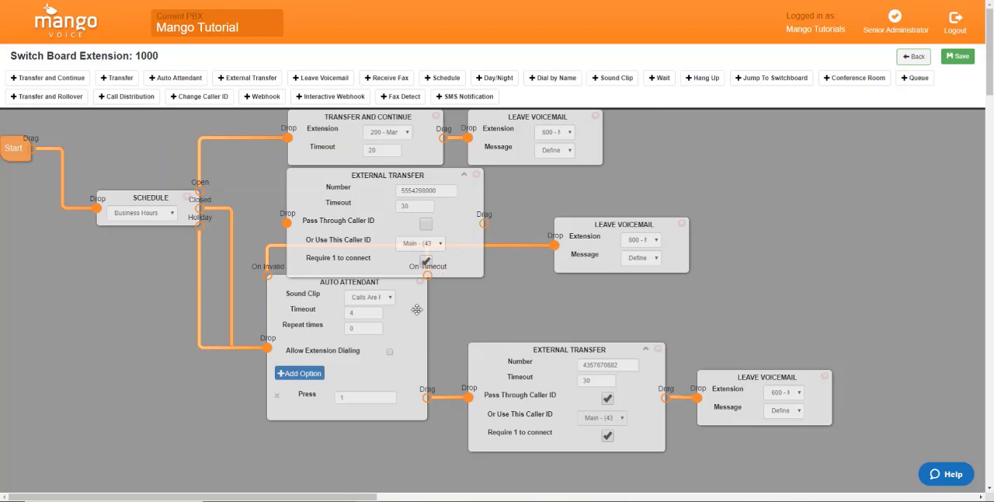
pyautogui.moveTo(525, 145)
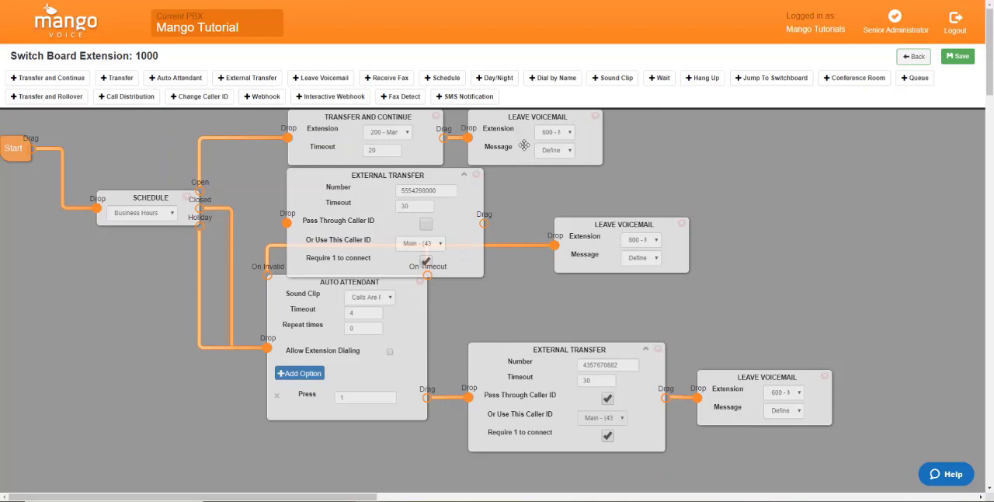
pyautogui.moveTo(516, 129)
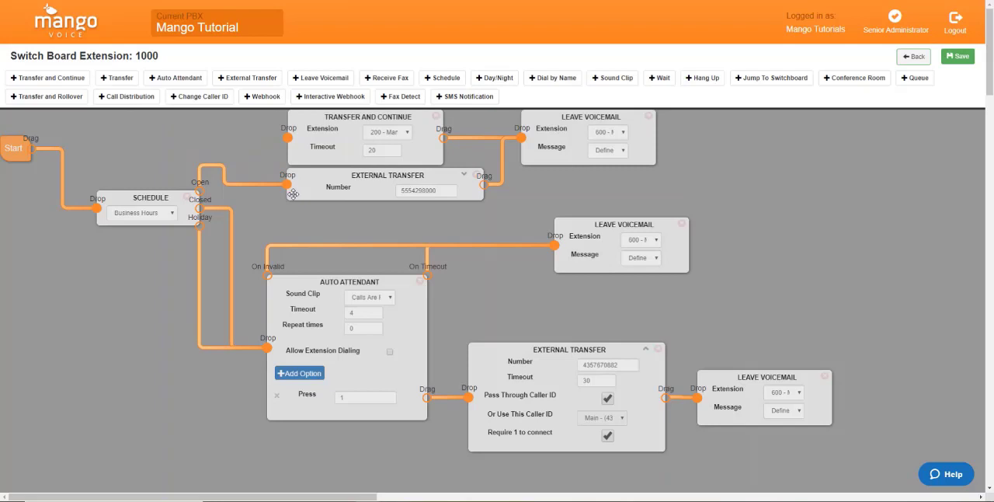
pyautogui.moveTo(697, 115)
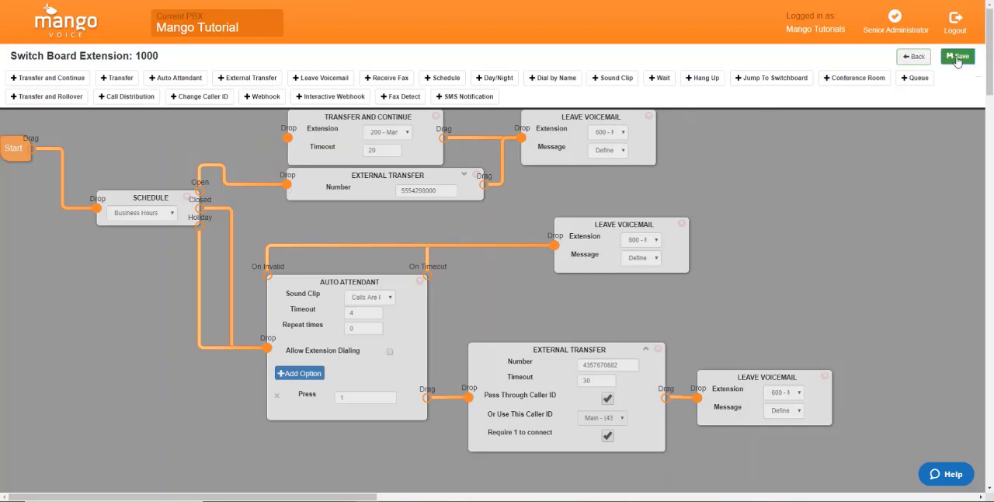
# Step: Save Switch Board 1000 with the External Transfer wired before voicemail
pyautogui.click(957, 56)
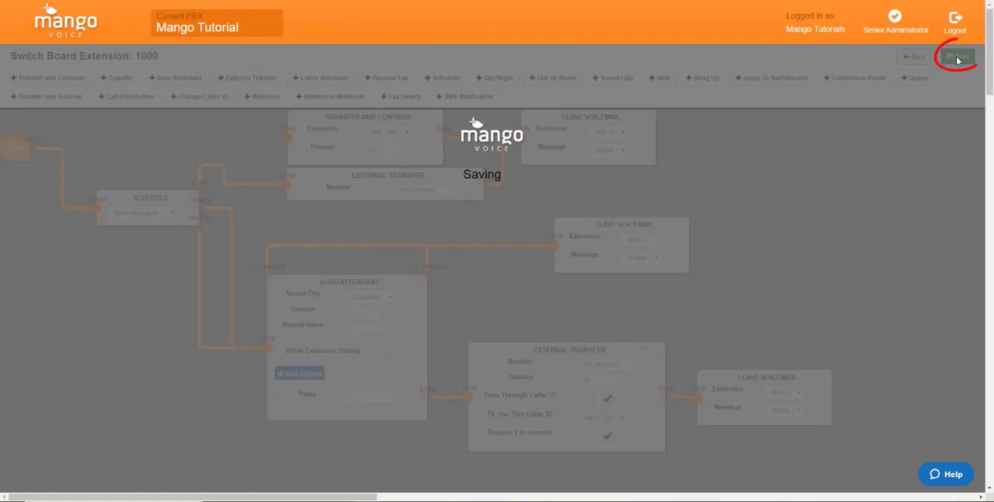